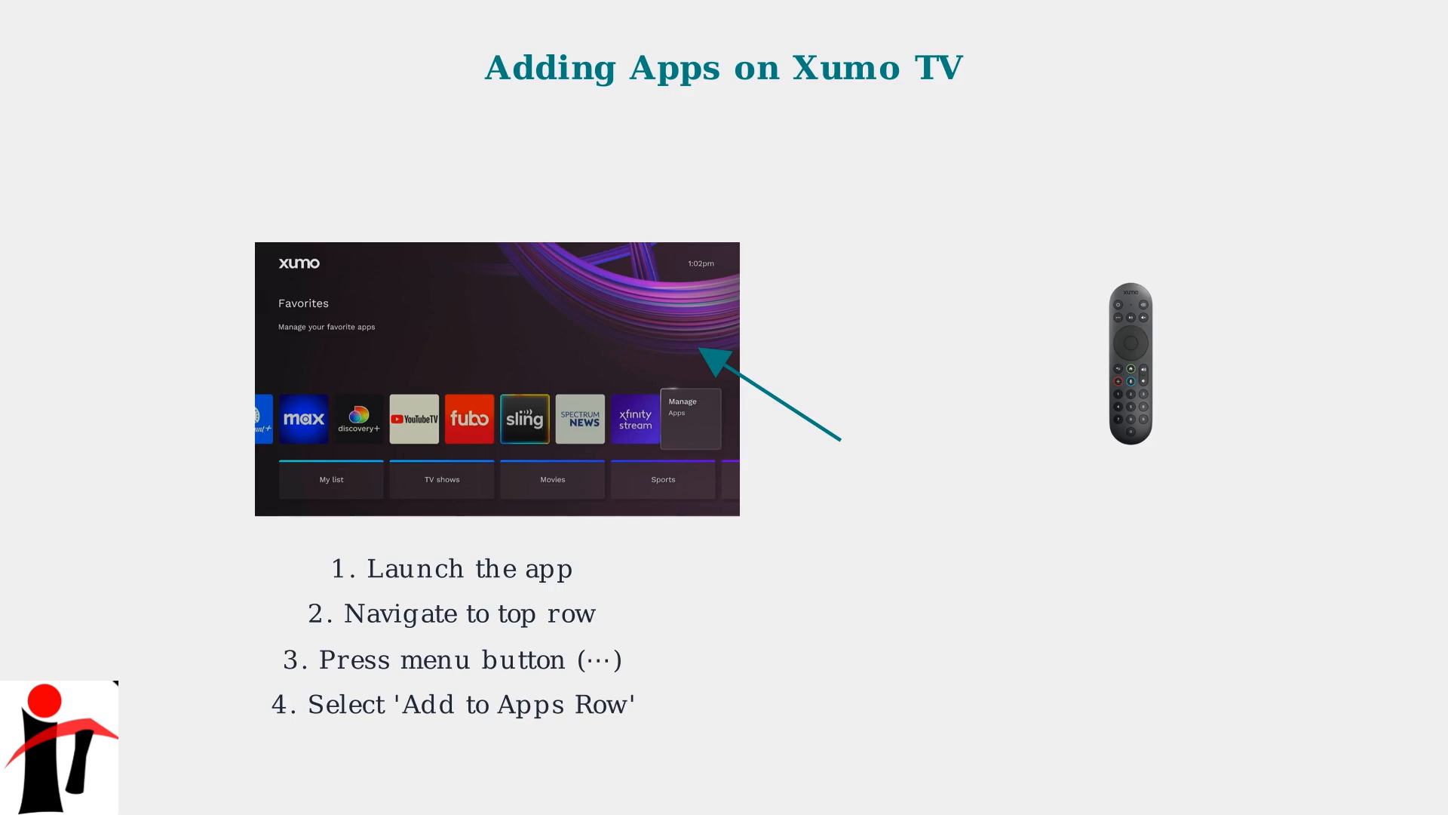
Advance to the 'Adding Apps on Xumo Stream Box' slide showing the Manage favorite apps path
{"action": "key", "text": "right"}
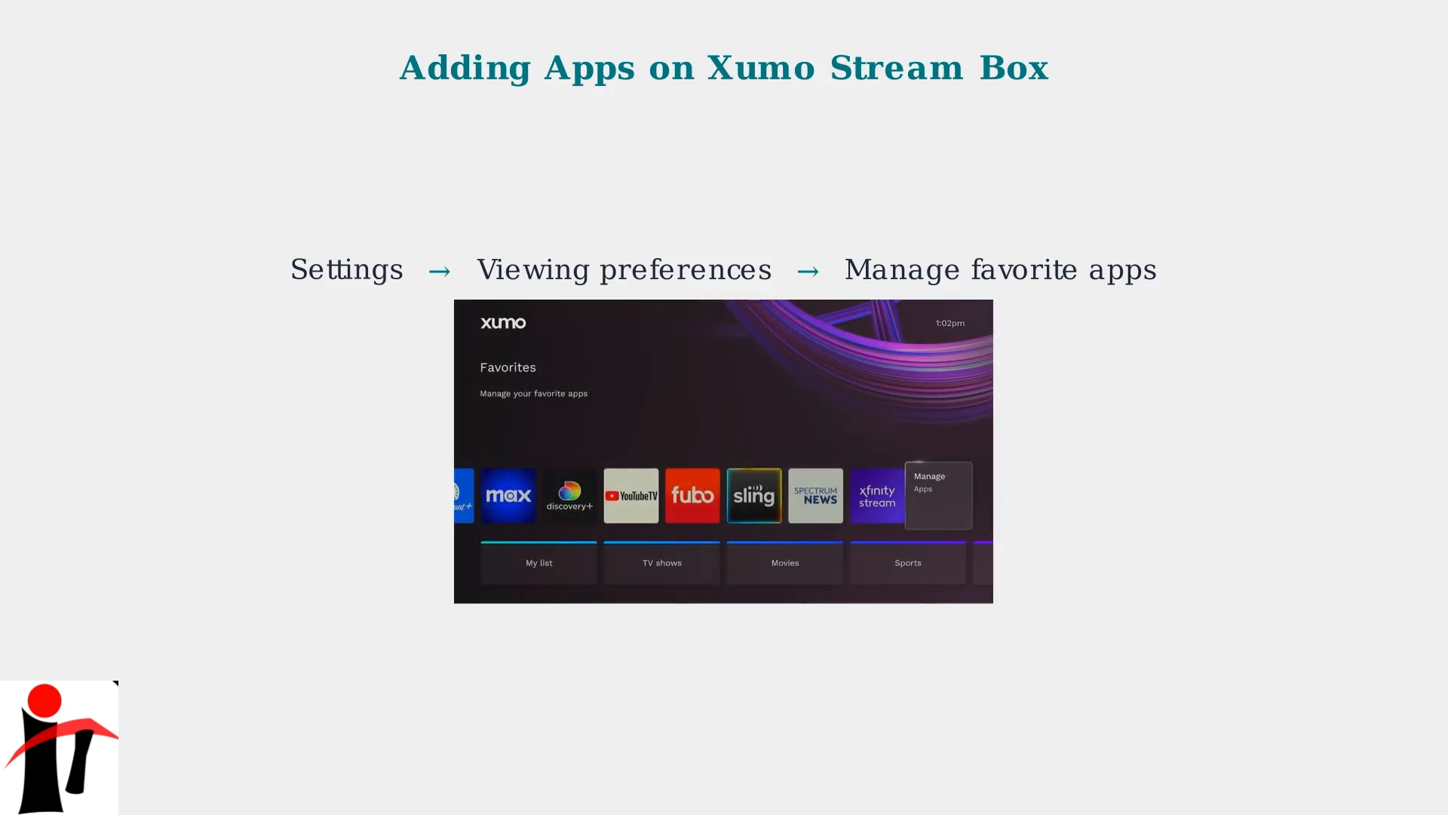